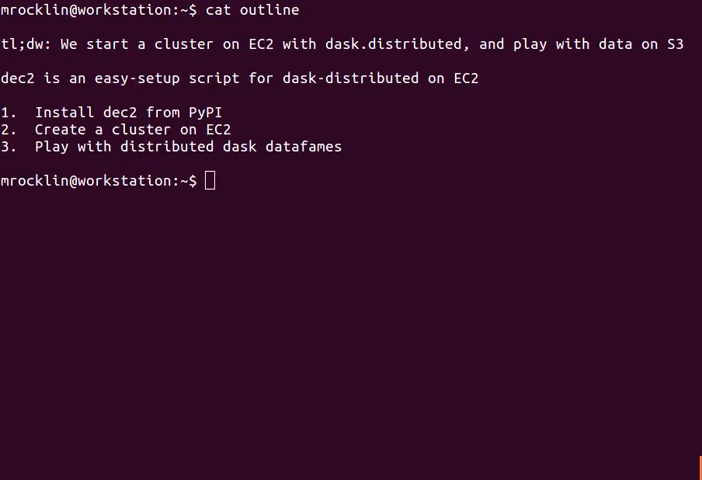
mouse_move(528, 146)
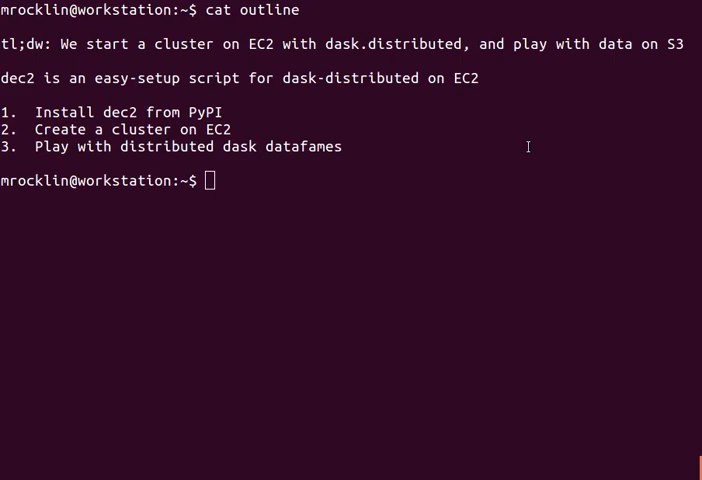
Step: Install dec2 0.2.0 with pip and show its command list (up, ssh, destroy, provision)
double_click(21, 78)
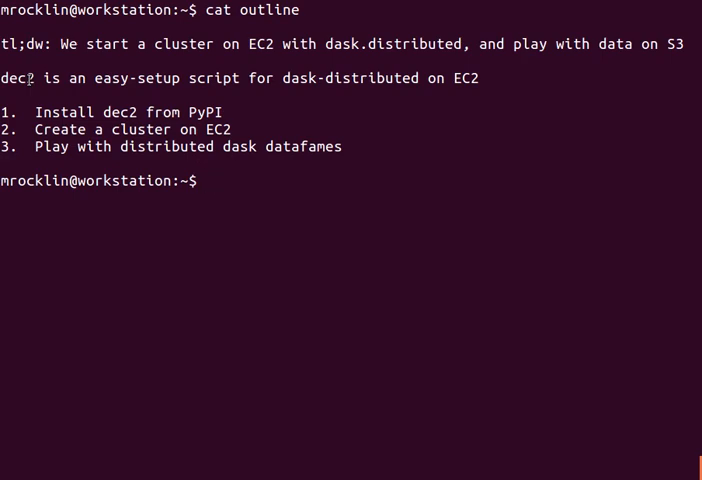
type("pip install")
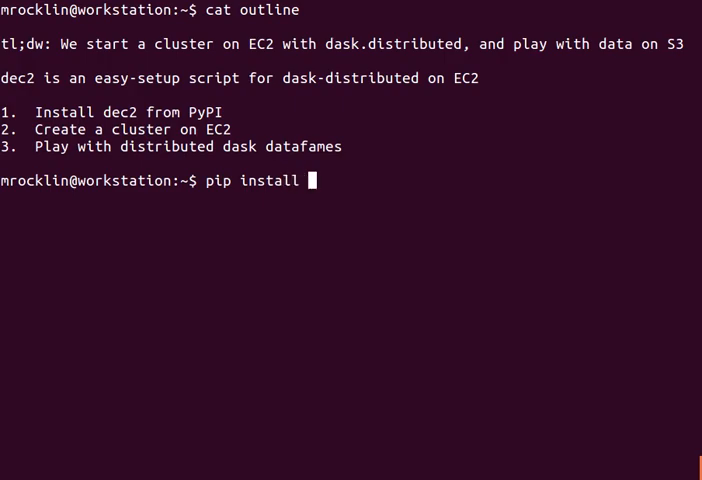
key("Return")
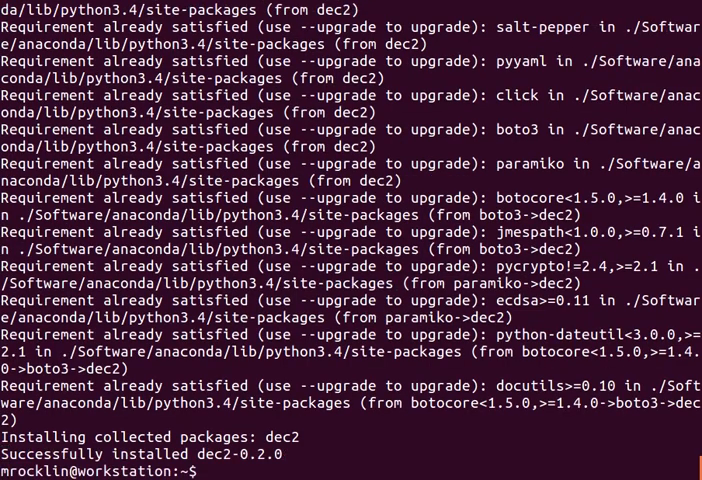
type("dec2")
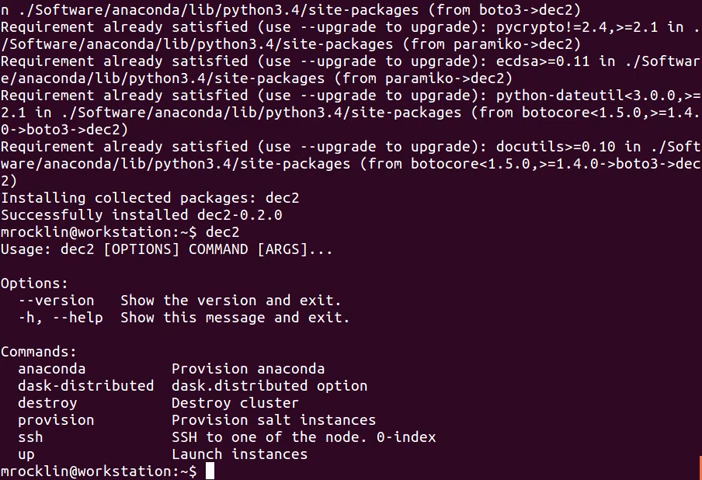
Step: Show 'dec2 up --help' with required keyname/keypair options and four-node default
type("dec2 up --help")
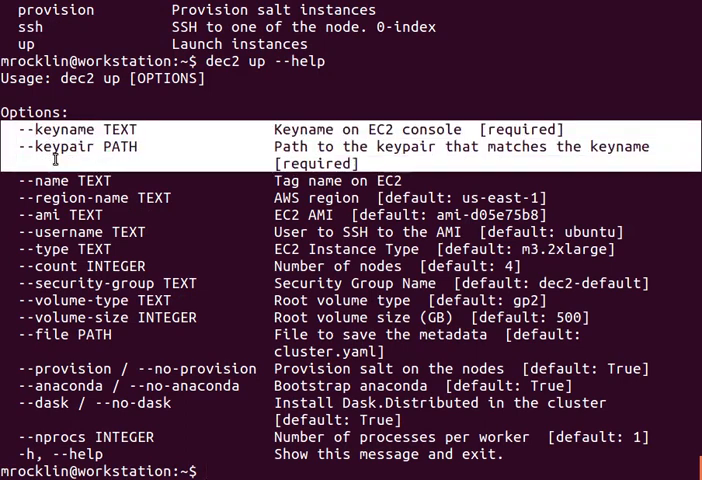
mouse_move(64, 205)
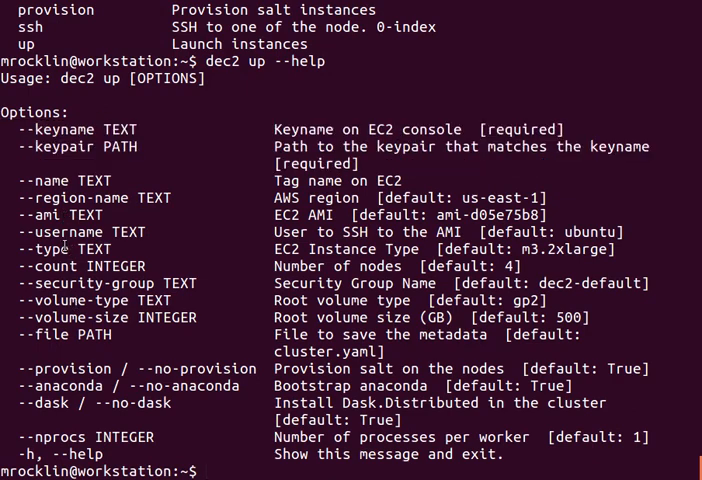
Step: Launch a nine-node EC2 cluster with dec2 up using ~/.ssh/my-aws-key.pem and wait for provisioning
type("dec2")
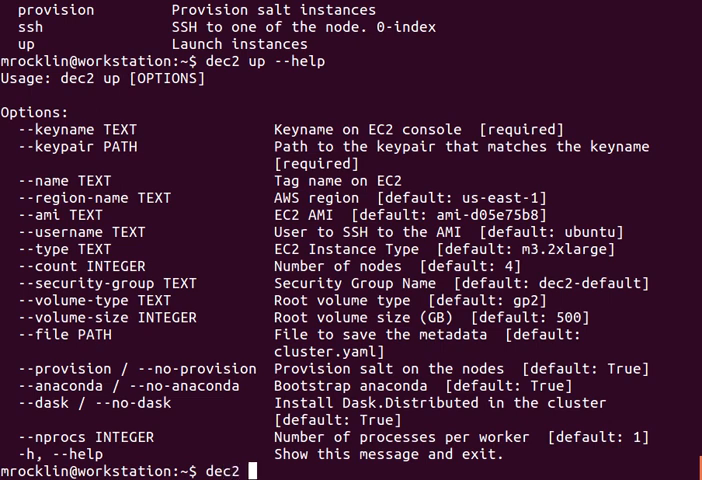
type("up --keyname mrocklin")
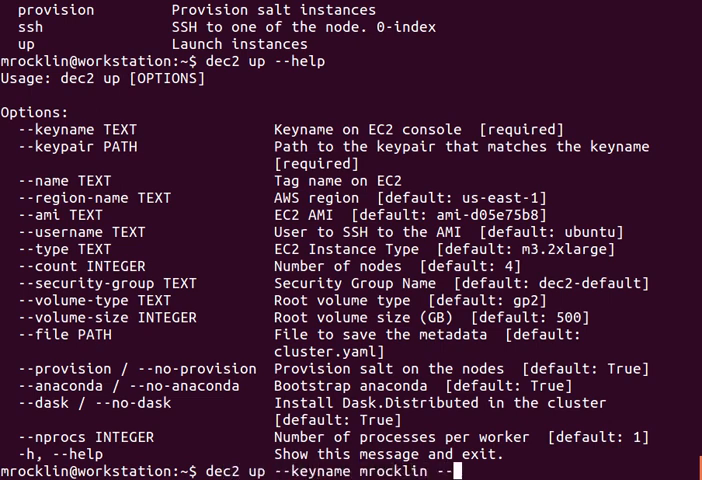
type("--keypair ~/.")
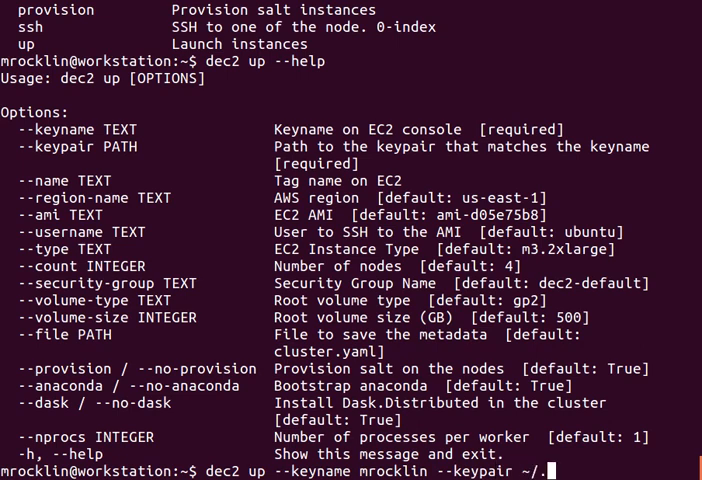
type("ssh/my-asw")
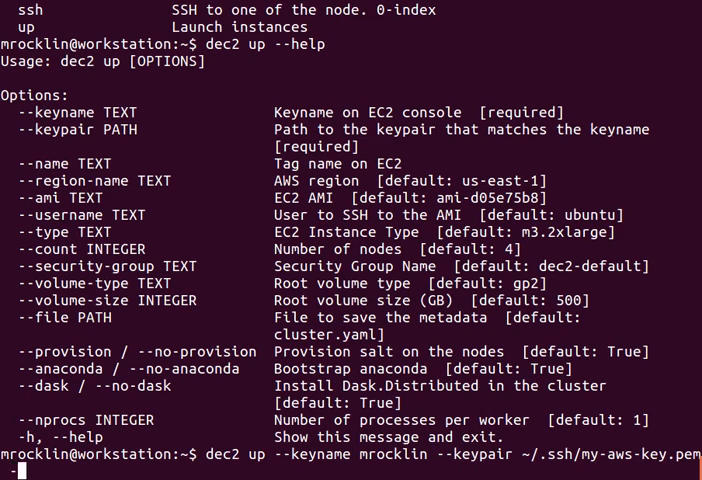
type("--count")
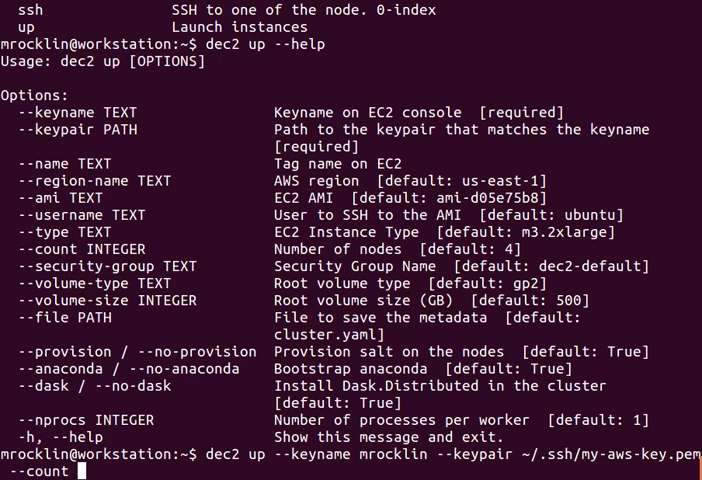
type("9")
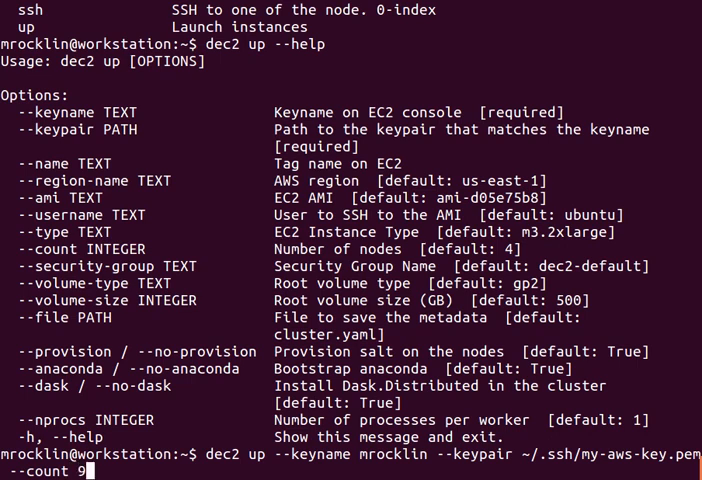
type("-")
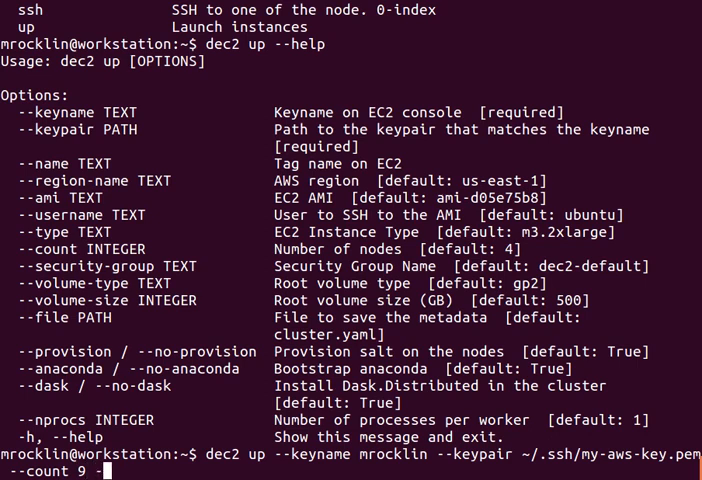
type("-")
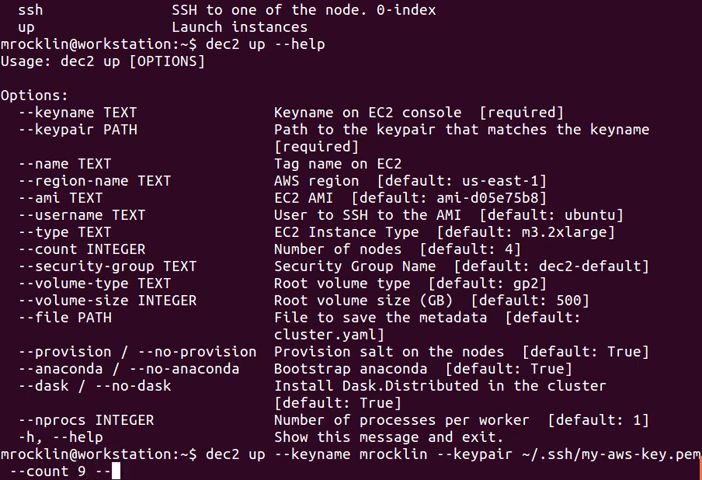
type("n")
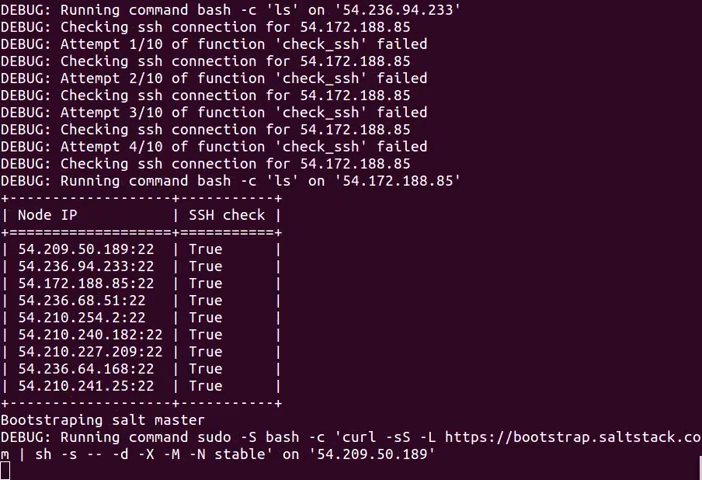
scroll("down", 3)
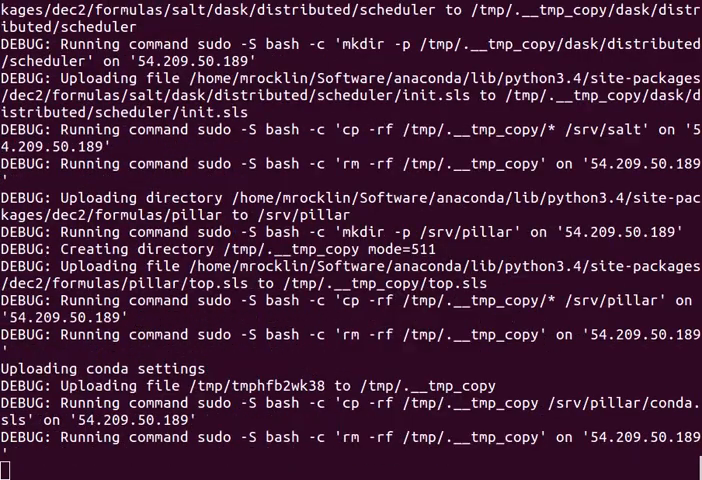
scroll("down", 3)
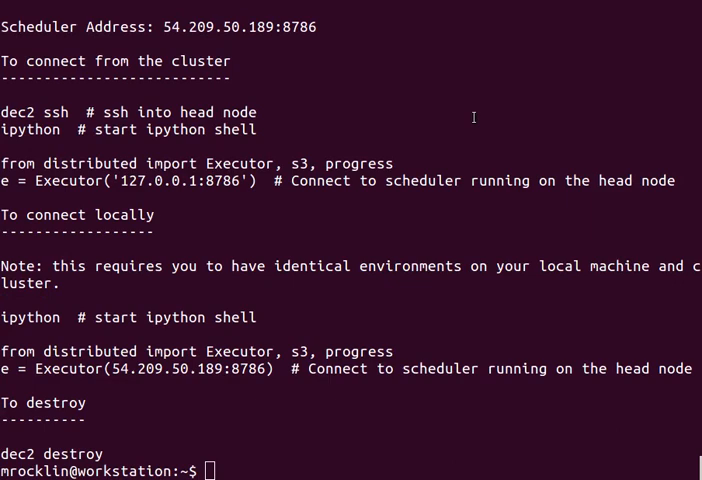
Step: Select the in-cluster connection commands and ssh into the head node with dec2
double_click(201, 61)
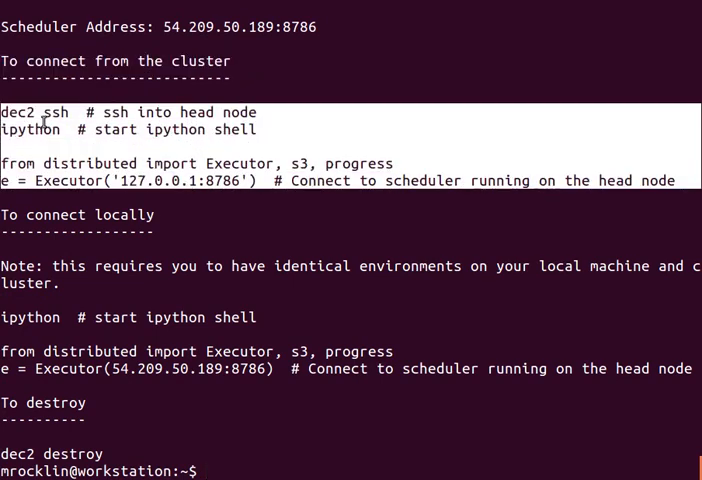
mouse_move(37, 112)
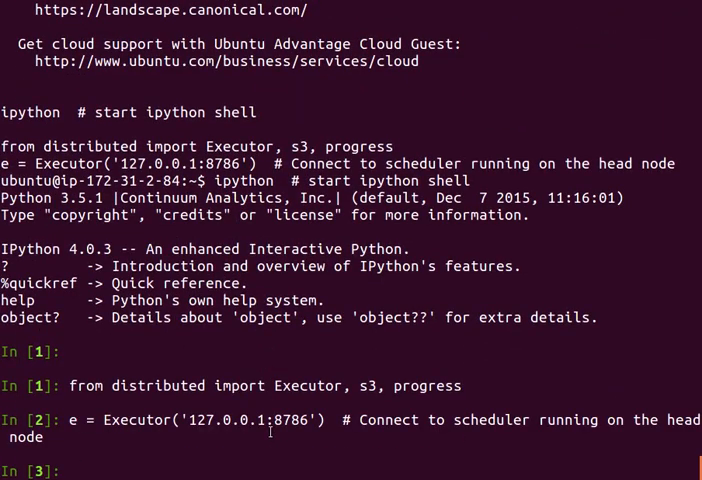
Step: Display the Executor e, connected to 127.0.0.1:8786 with 56 workers and 56 threads
type("e")
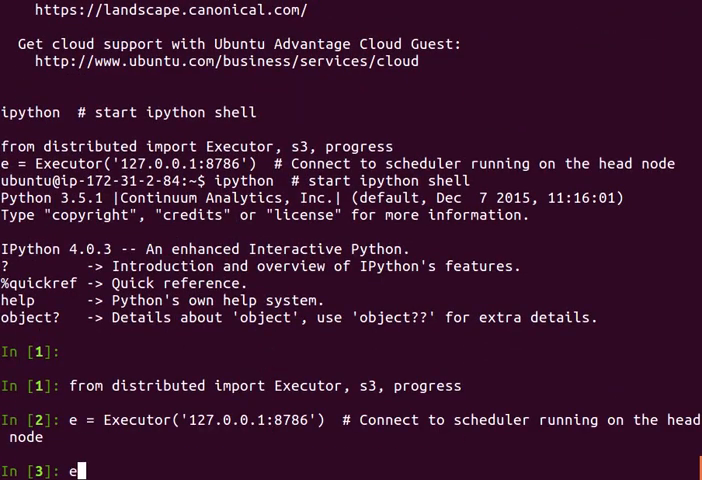
key("Return")
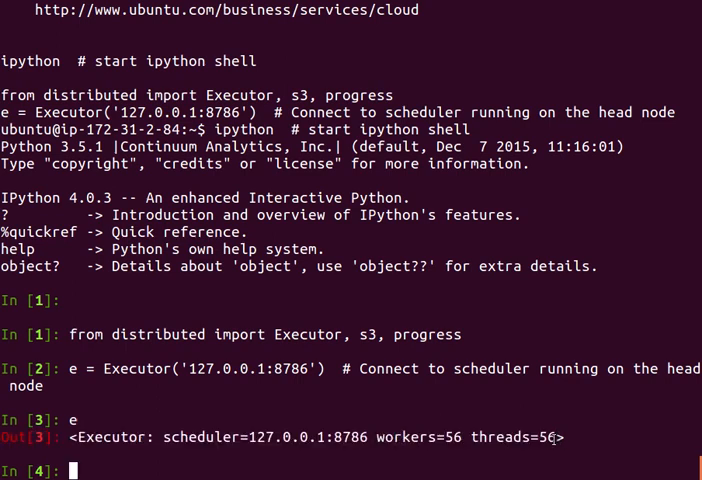
key("Return")
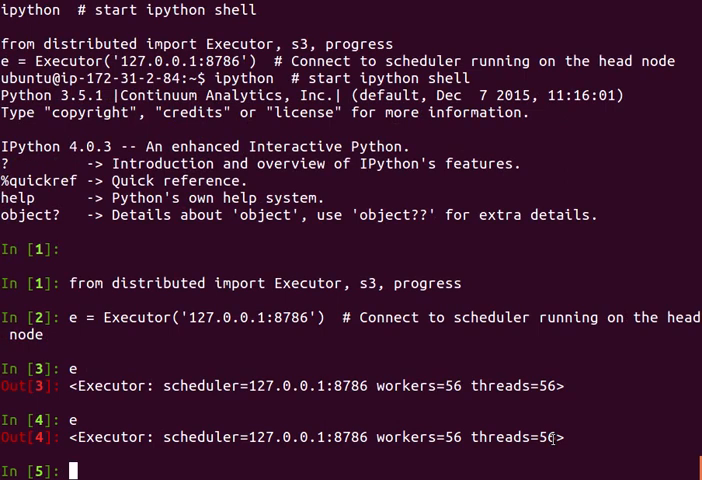
Step: Load 'dask-data/nyc-taxi/2015' from S3 into df with s3.read_csv(..., lazy=False)
type("s3")
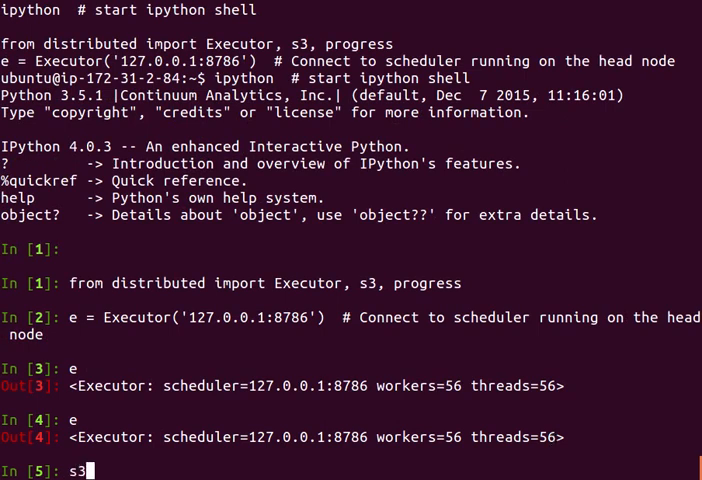
mouse_move(386, 274)
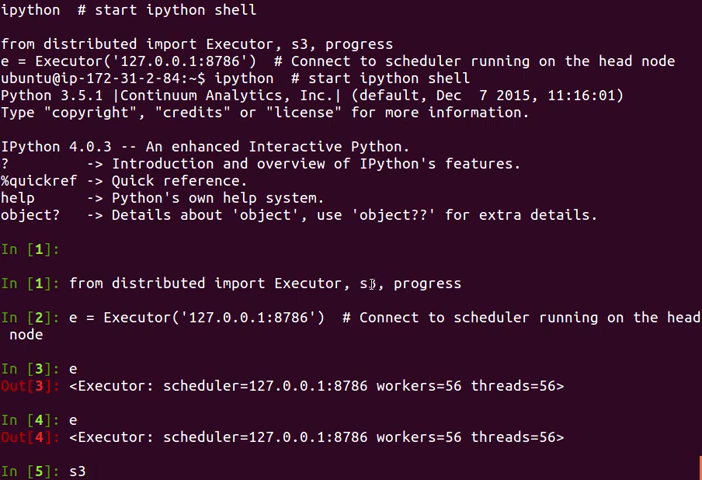
type(".re")
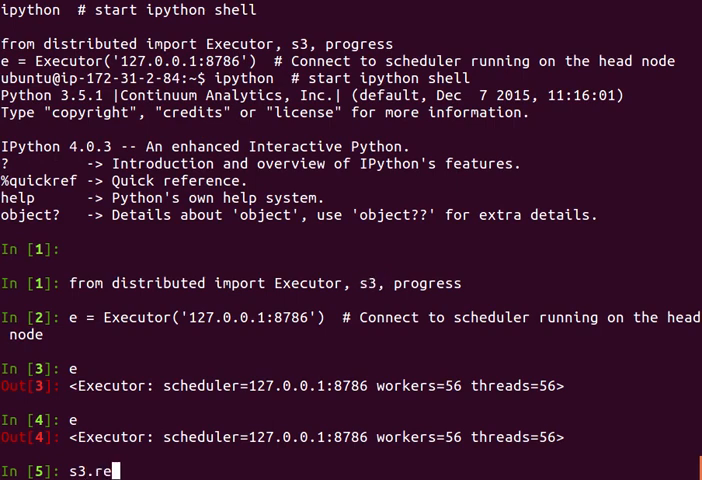
type("ad_csv(")
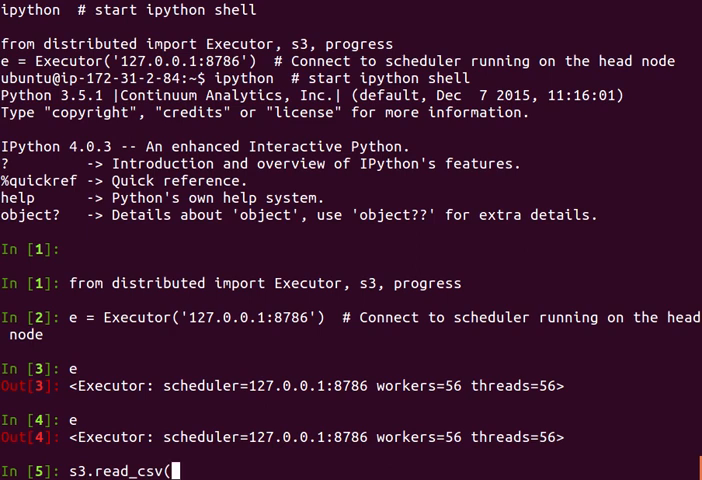
type("'")
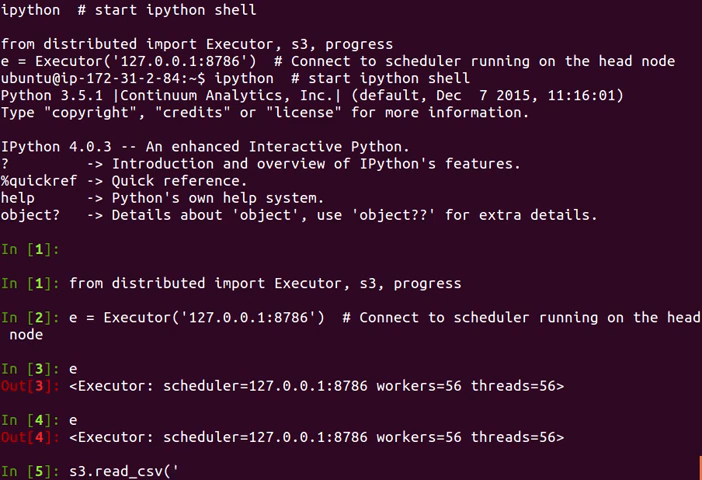
type("dask-data")
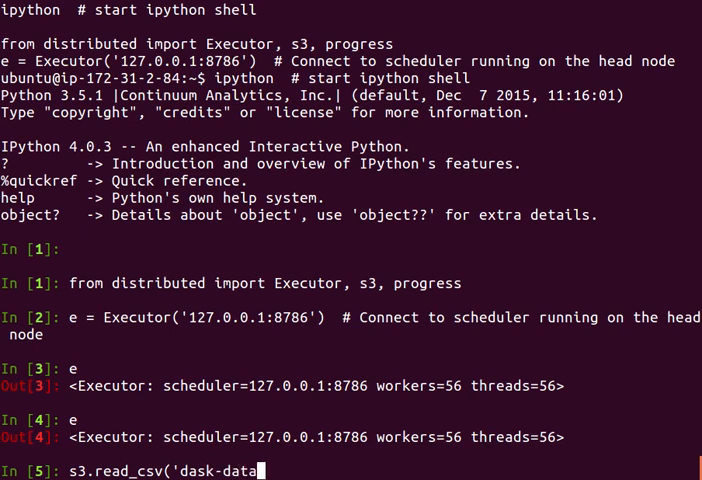
type("/")
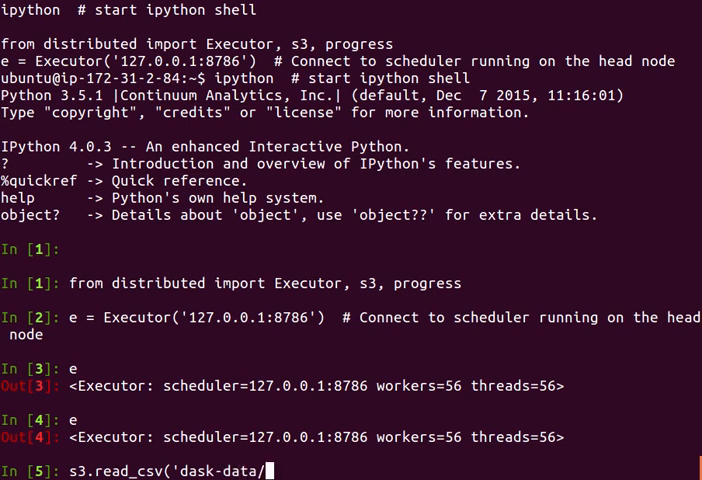
type("nyc-taxi")
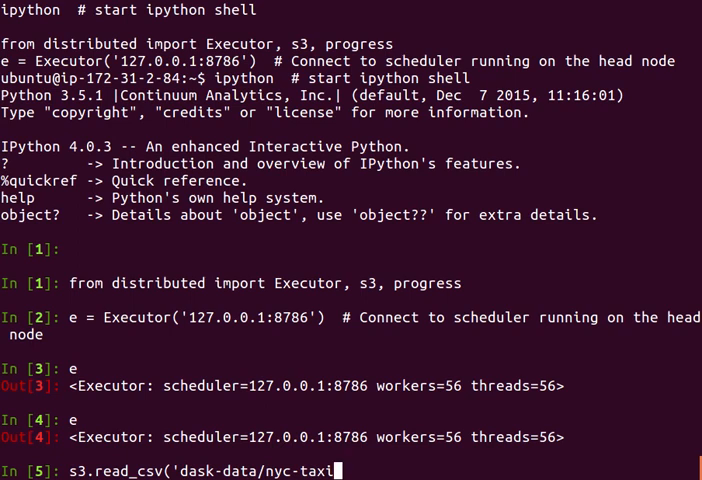
type("/2015'")
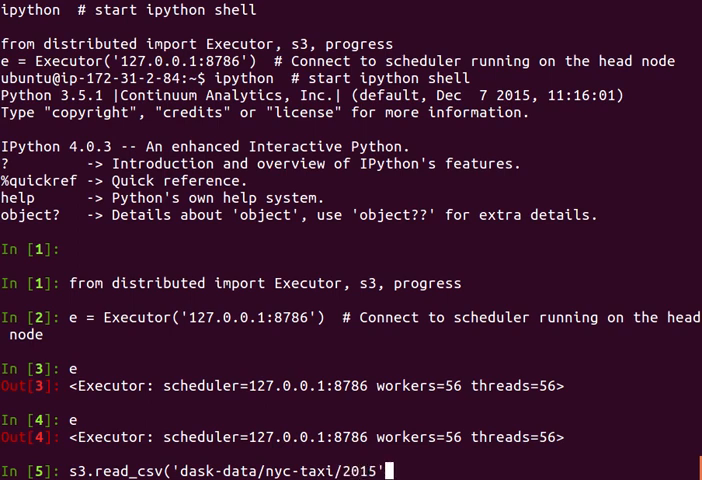
type(", lazy=")
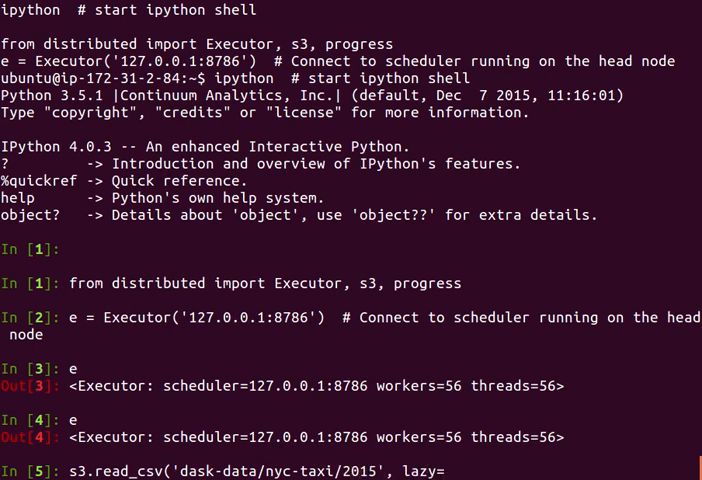
type("False)")
type("df")
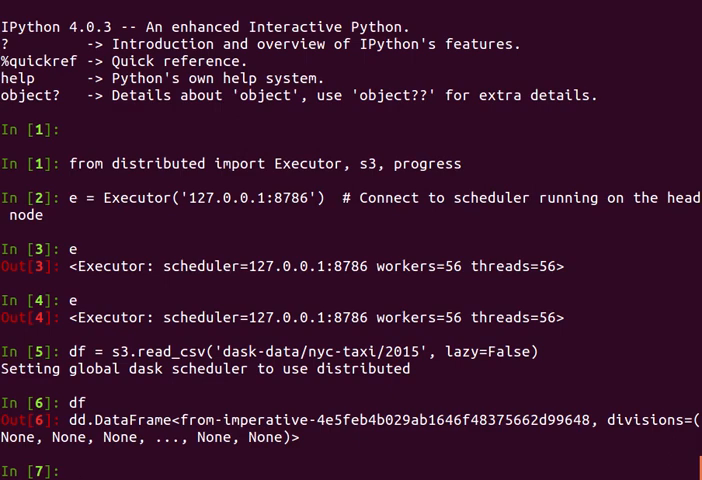
Step: Track progress(df) until the load reports 100% completed in 27.6 seconds
type("pr")
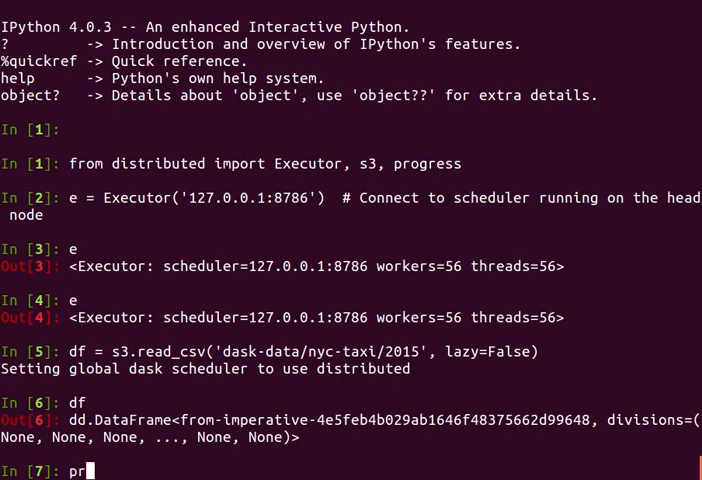
type("ogress(df")
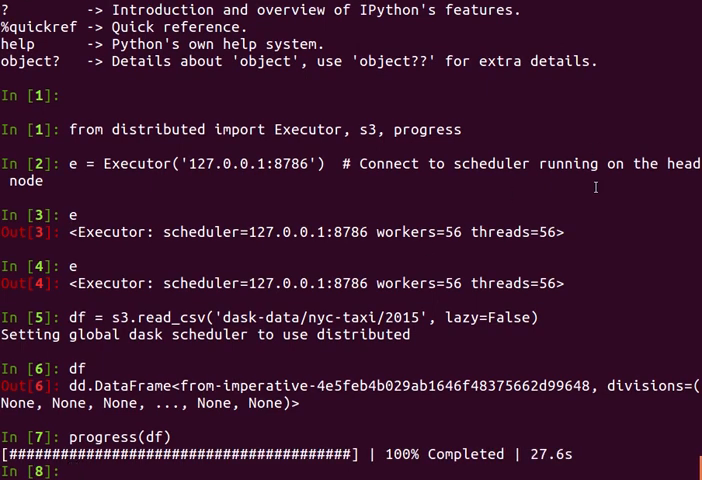
Step: List df.columns and df.dtypes, then show the first five taxi rows with df.head()
type("df")
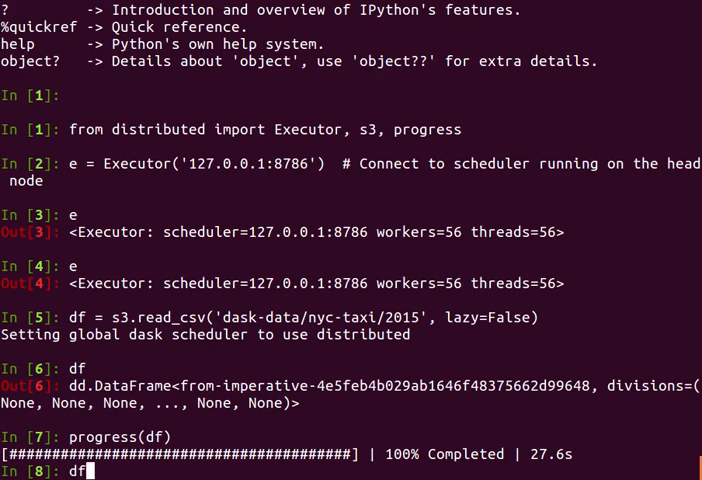
type("col")
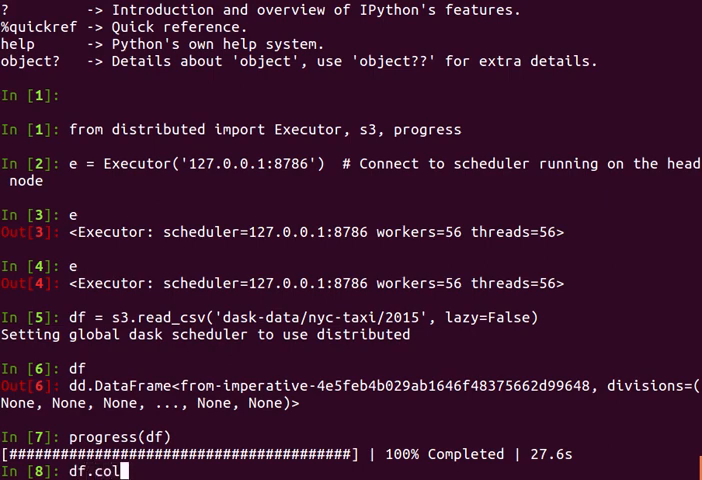
key("Return")
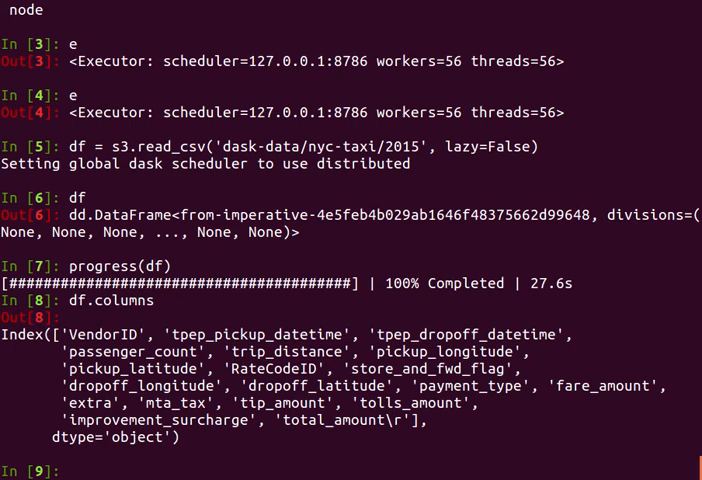
type("df.dtypes")
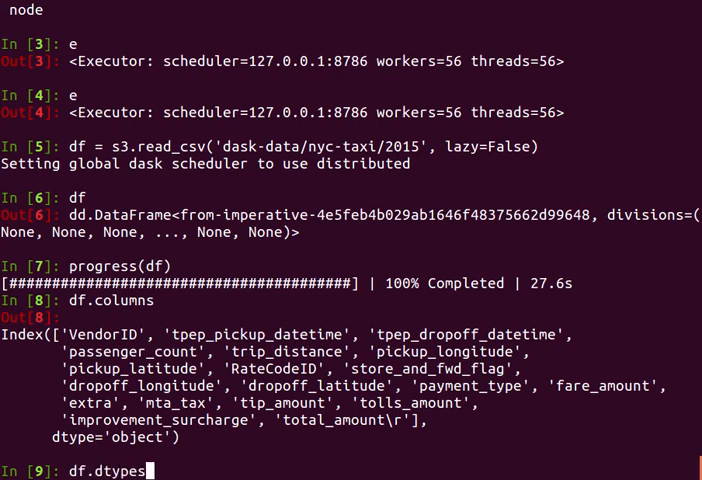
key("Return")
type("df.passen")
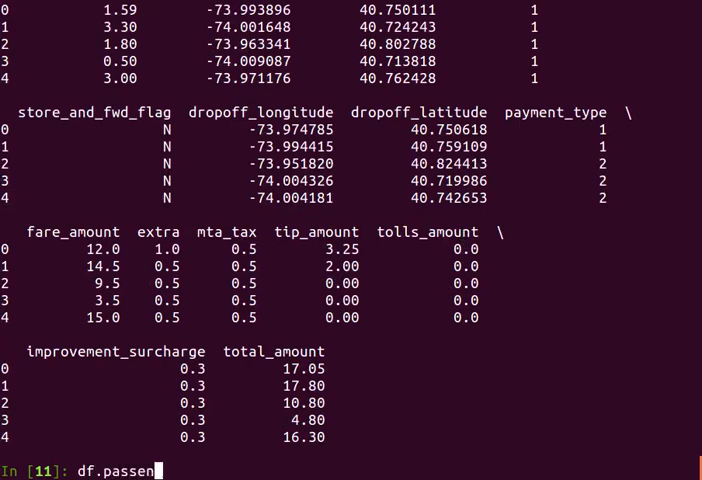
Step: Time df.passenger_count.sum().compute() giving 245566747 in 290 ms, then exit IPython
type("ger_count.c")
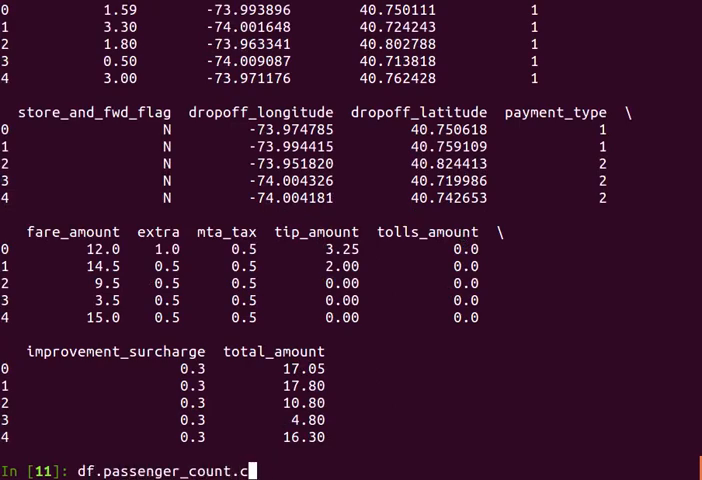
type("um().compute()")
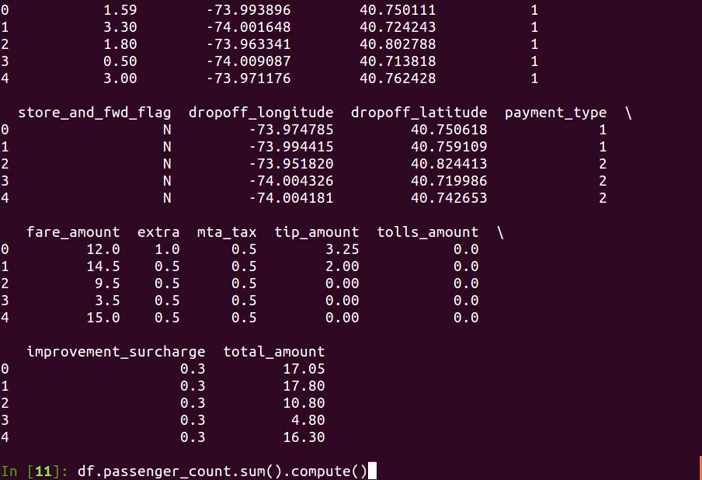
type("%time ")
key("Return")
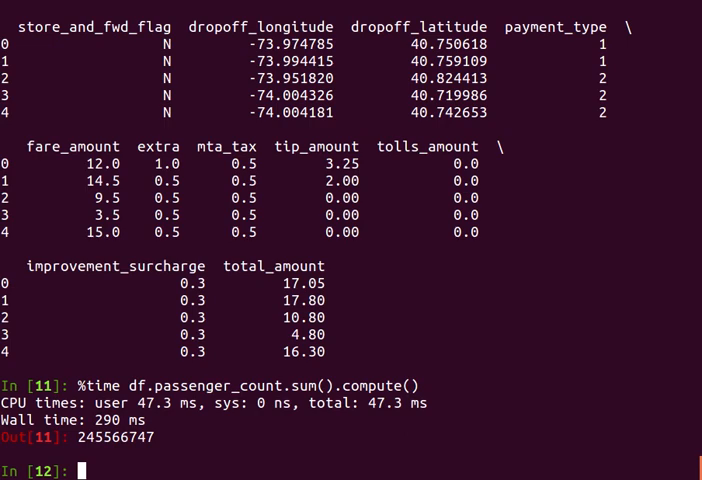
key("ctrl+d")
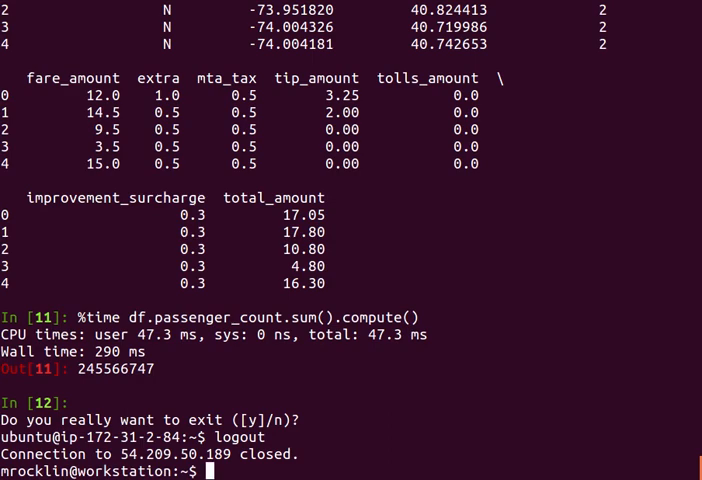
Step: Cat the cluster config file listing node IPs, keypairs, ports and instance ids, and start a dec2 destroy comment
type("cat c")
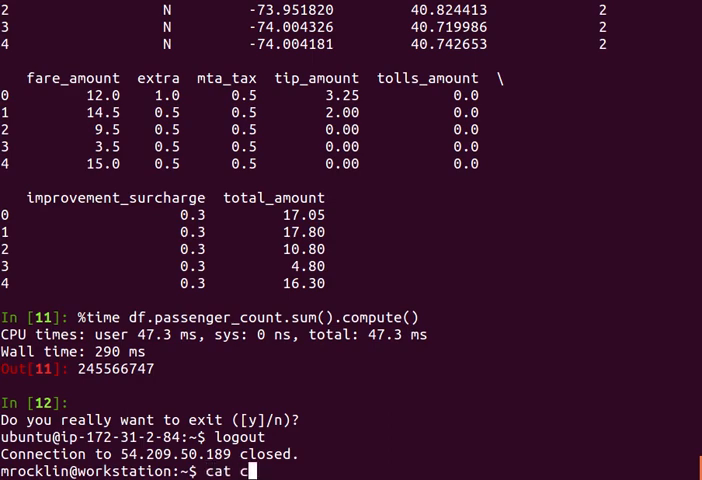
key("Return")
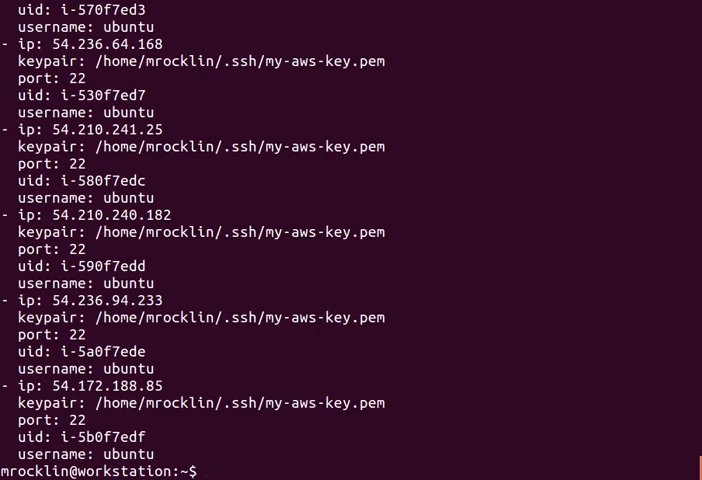
double_click(108, 385)
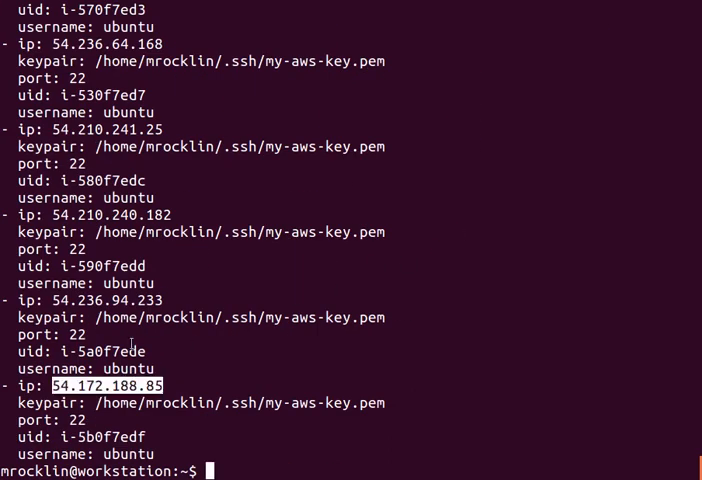
scroll("up", 3)
type("de")
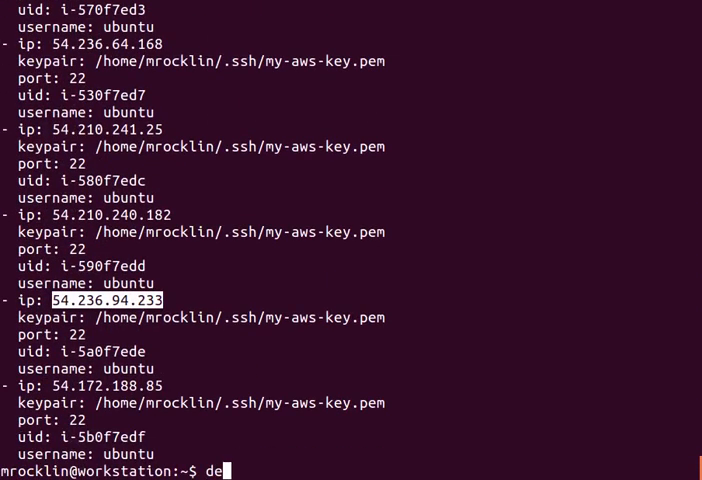
type("c2 dest")
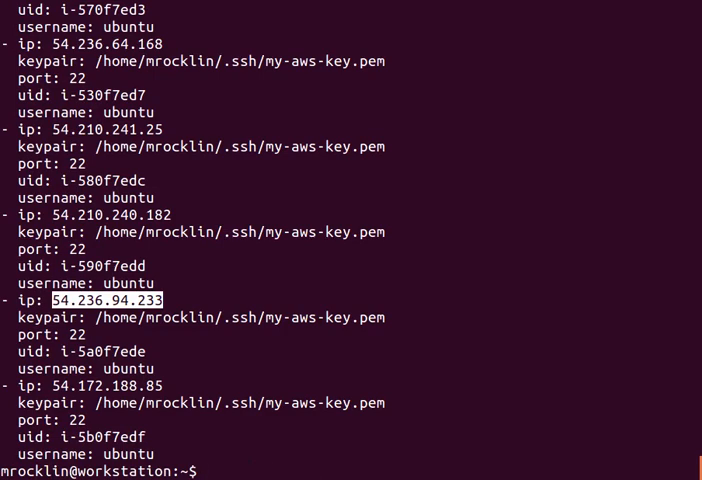
type("#")
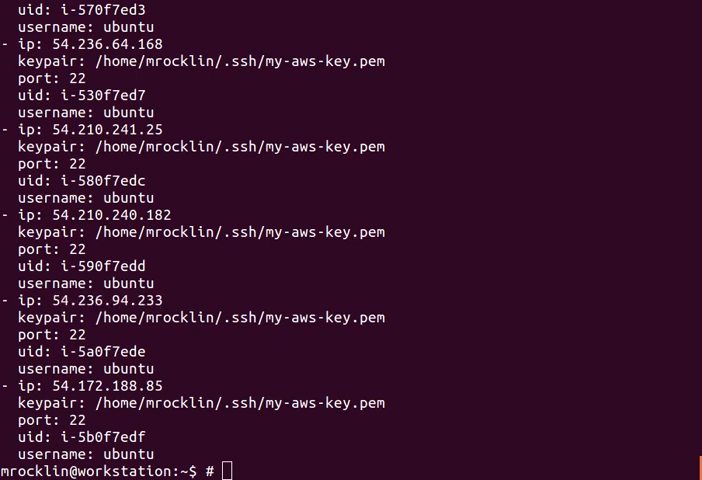
type("https://github.com/dask/dec2")
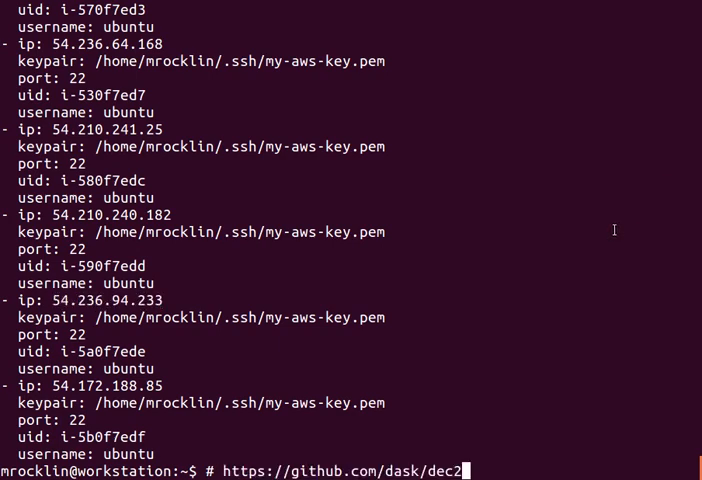
key("Return")
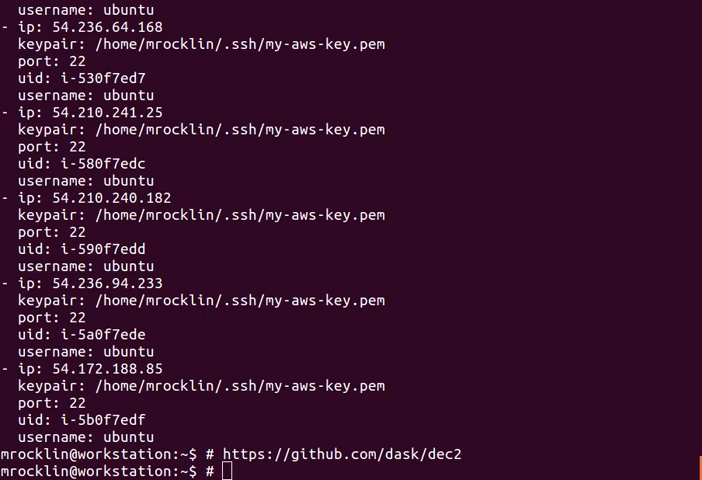
mouse_move(598, 272)
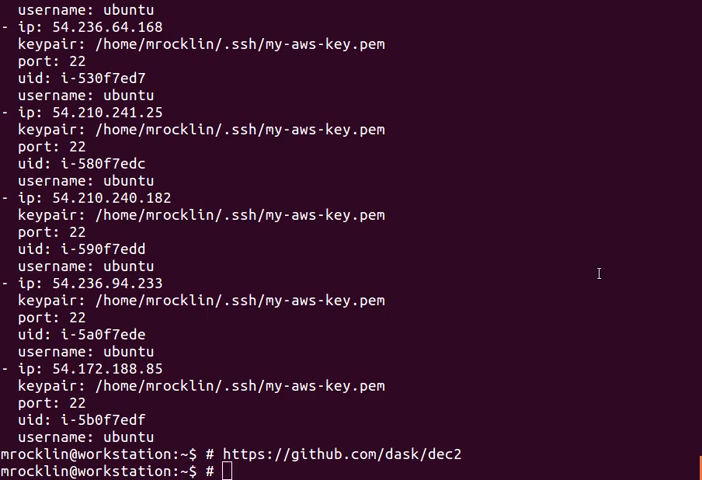